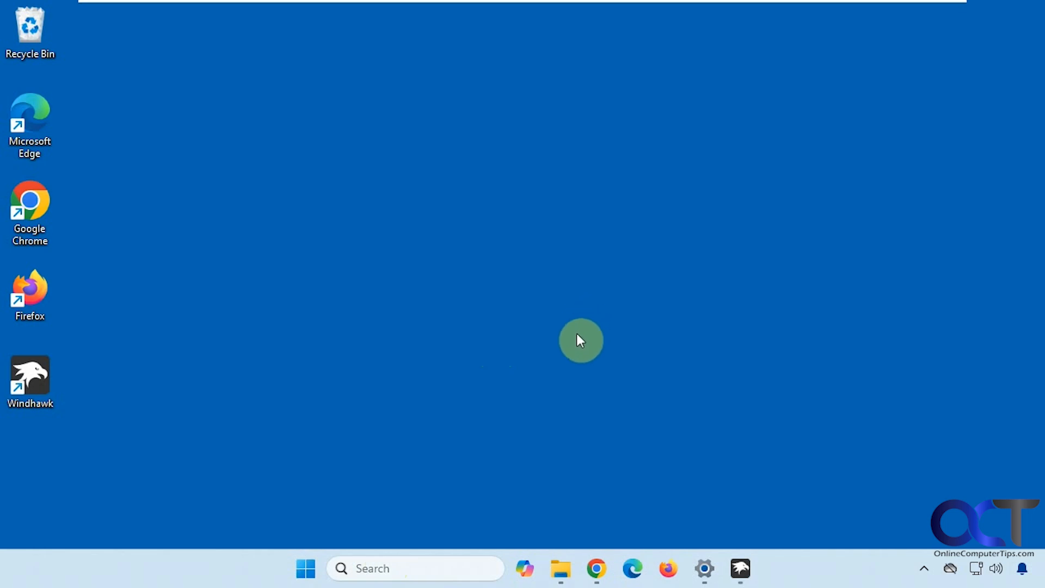
pyautogui.moveTo(576, 389)
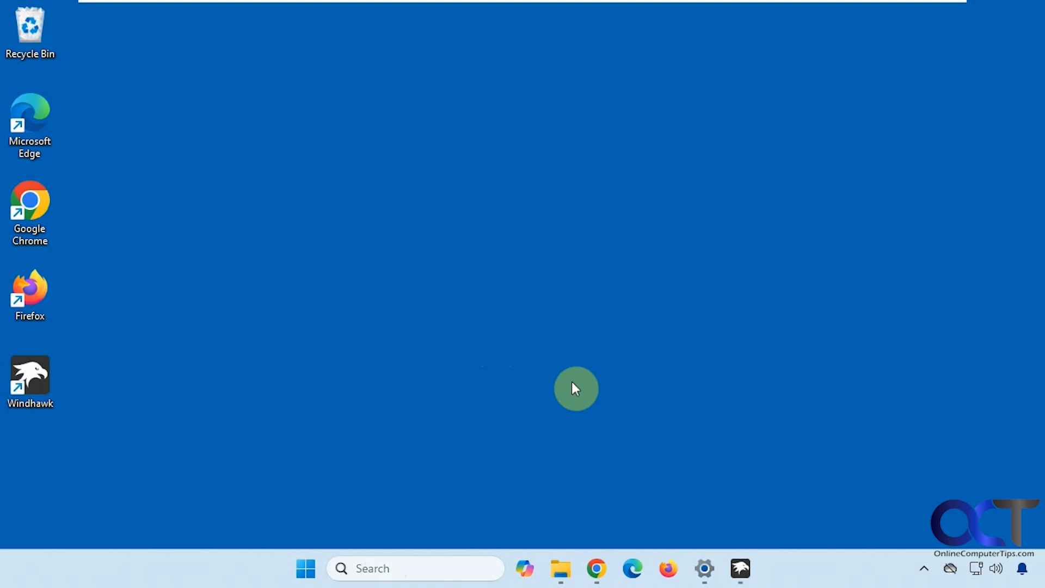
pyautogui.moveTo(561, 568)
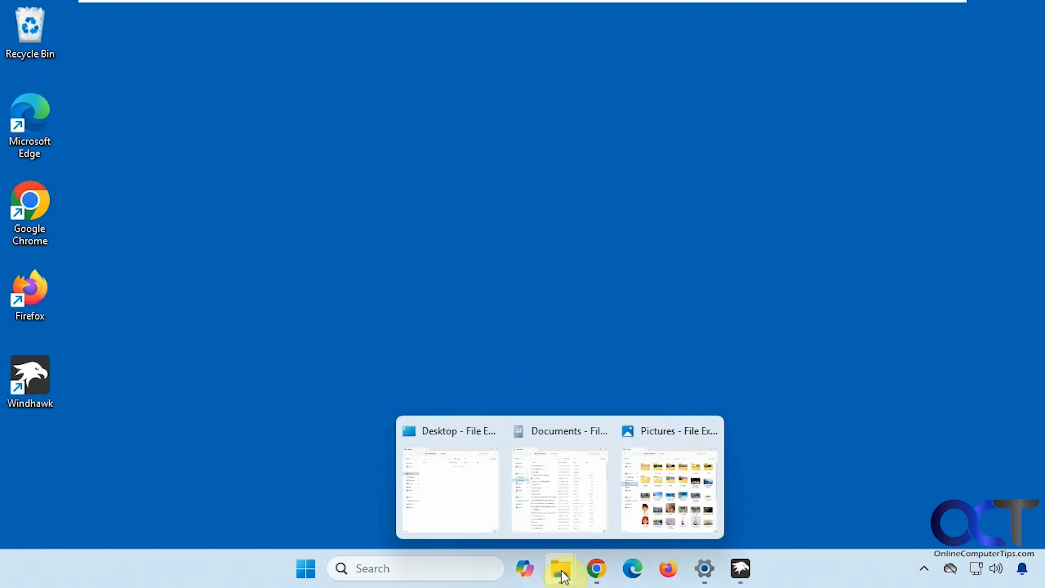
pyautogui.moveTo(647, 507)
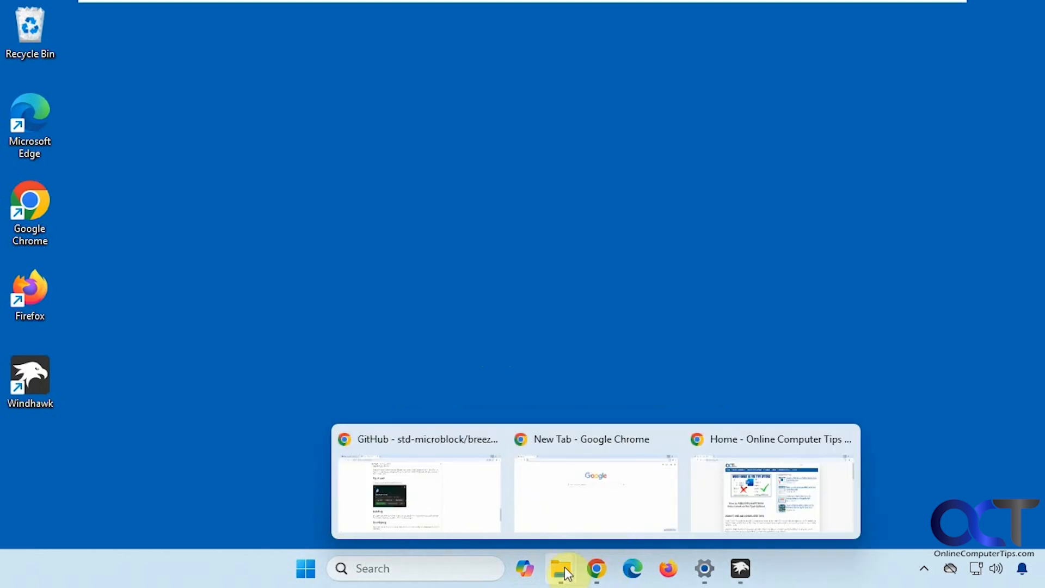
pyautogui.moveTo(594, 580)
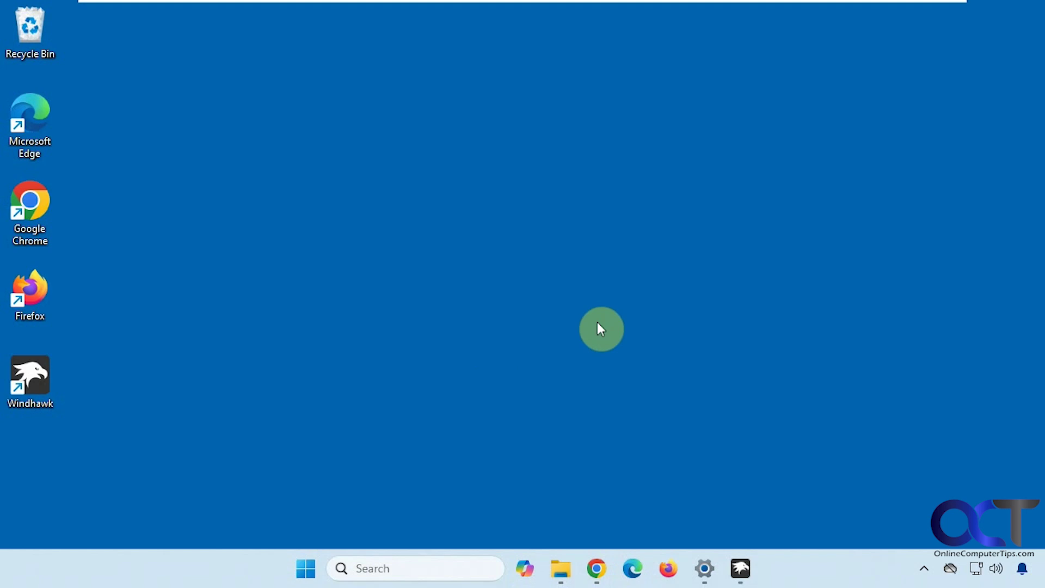
pyautogui.moveTo(630, 331)
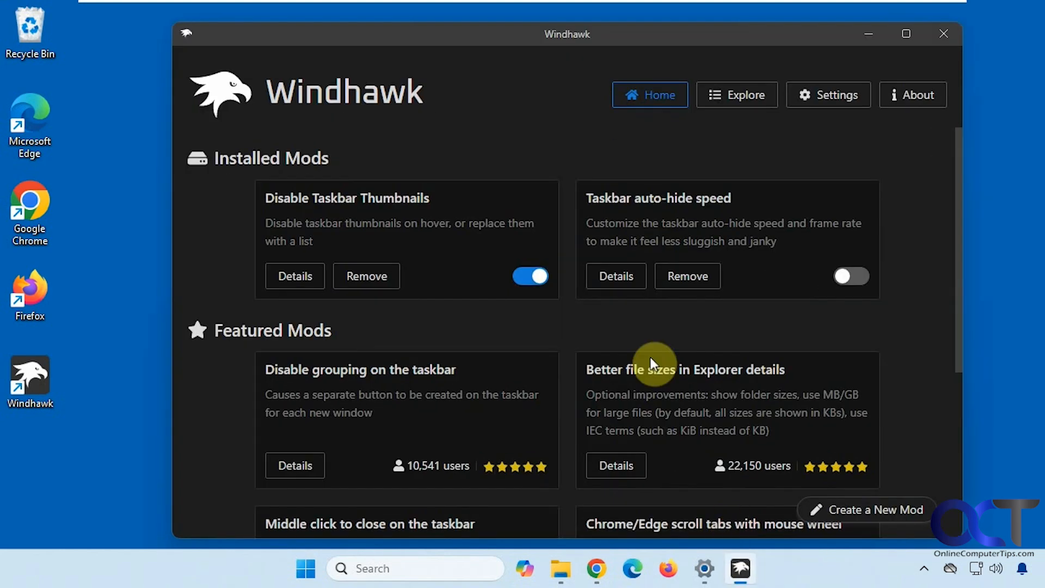
pyautogui.moveTo(686, 331)
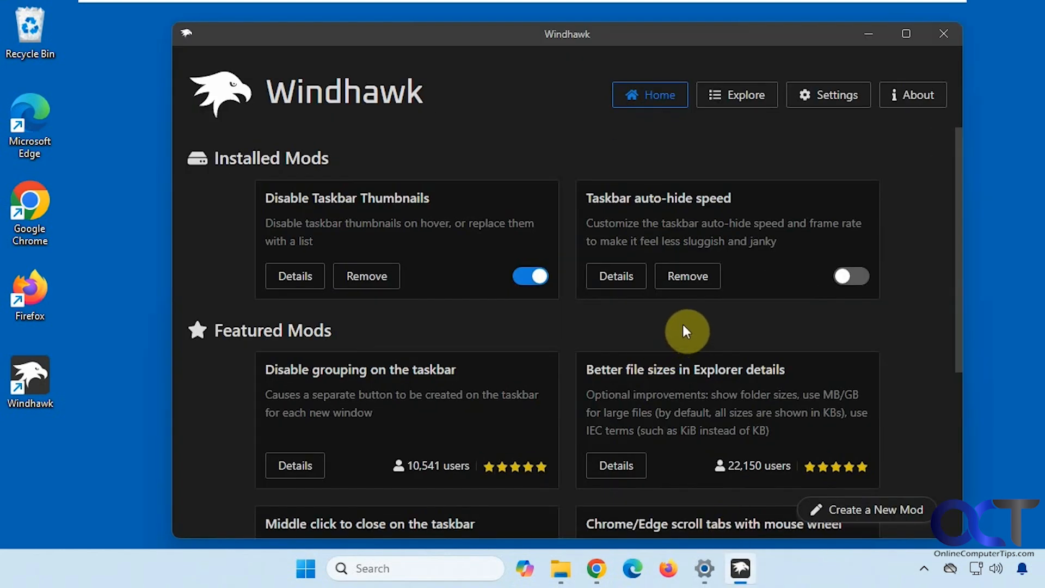
pyautogui.moveTo(420, 314)
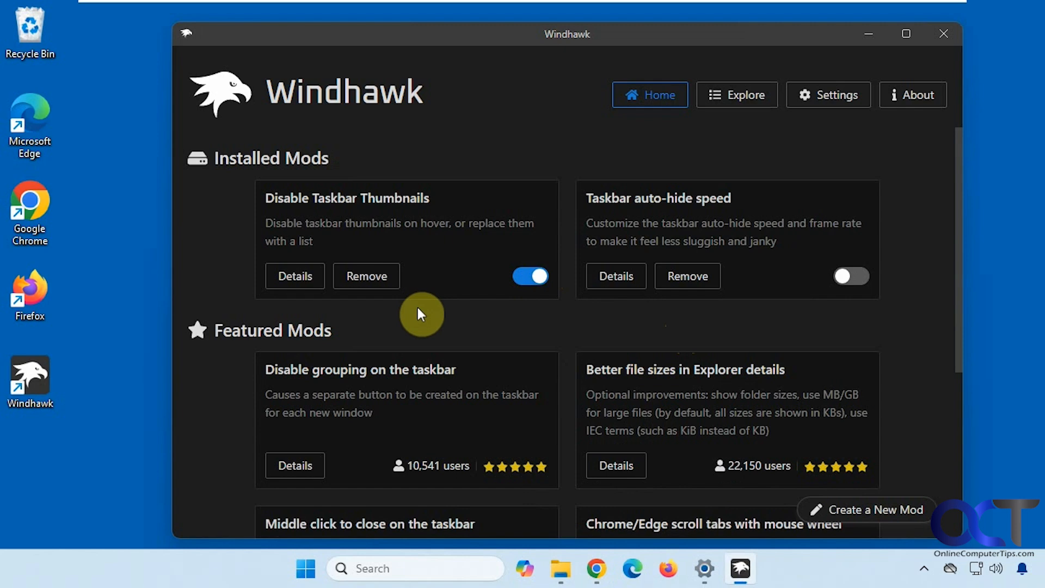
pyautogui.moveTo(457, 322)
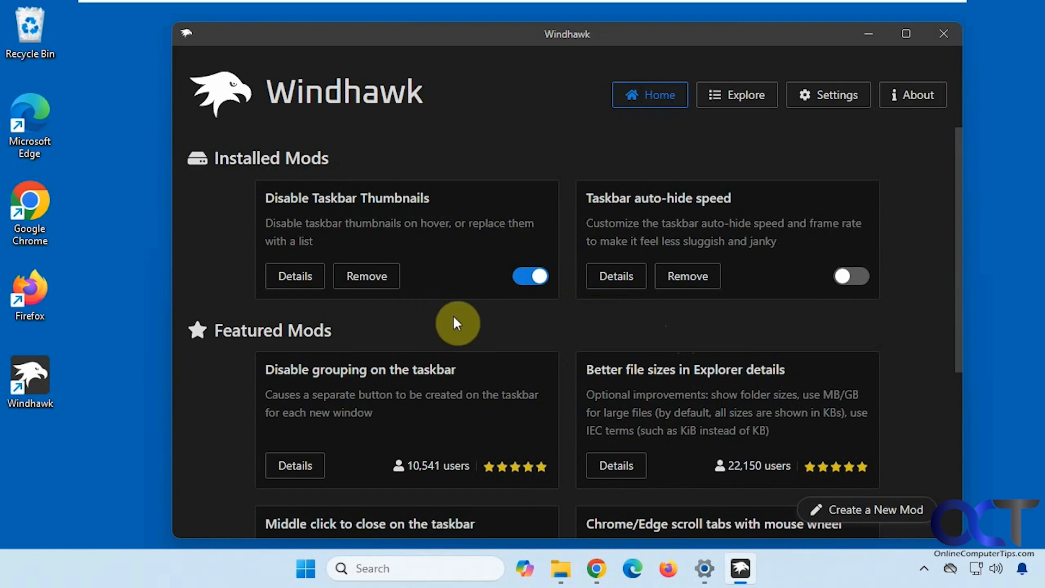
pyautogui.moveTo(452, 325)
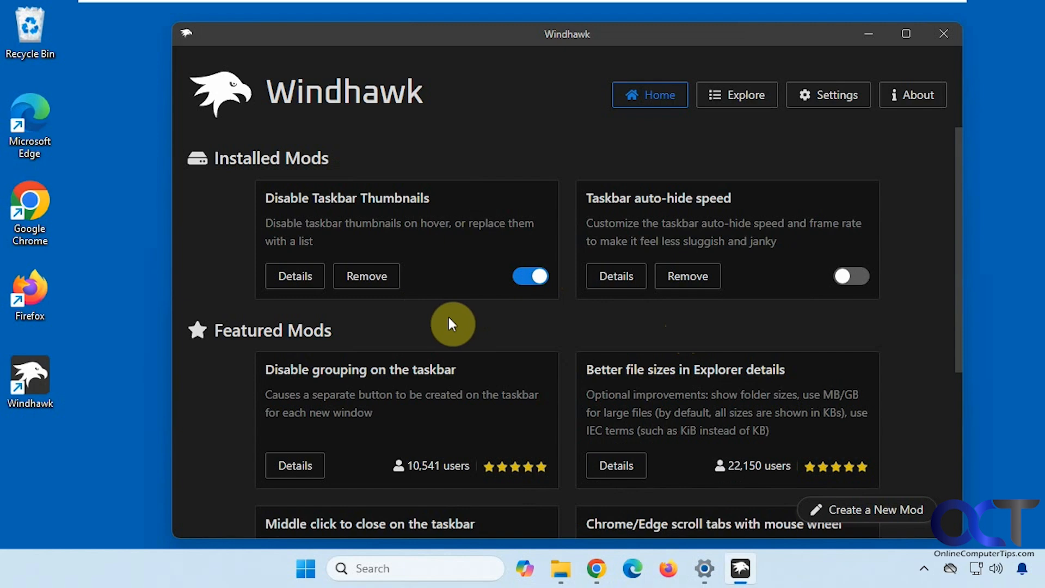
pyautogui.moveTo(633, 214)
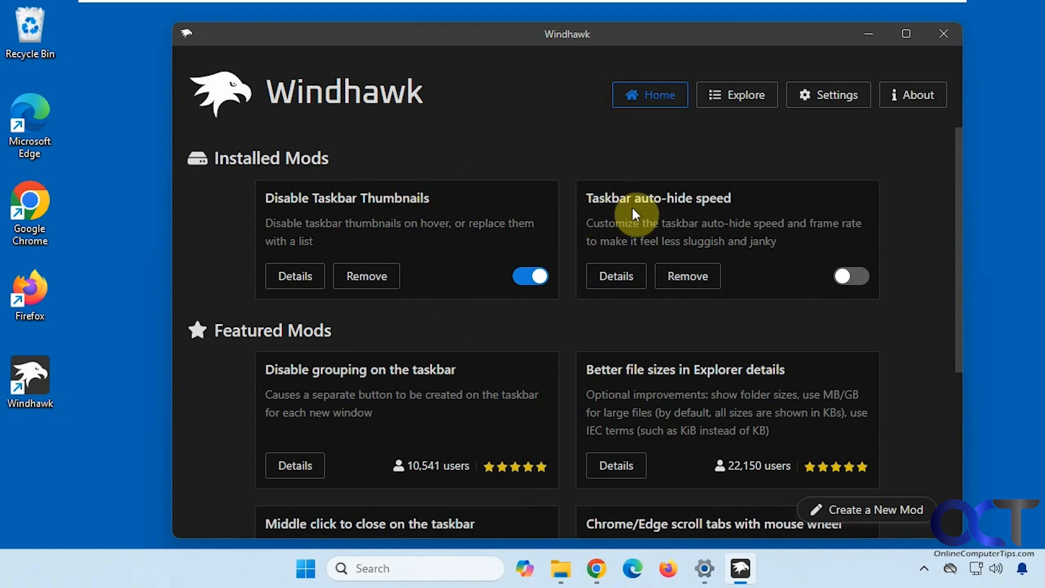
pyautogui.moveTo(738, 101)
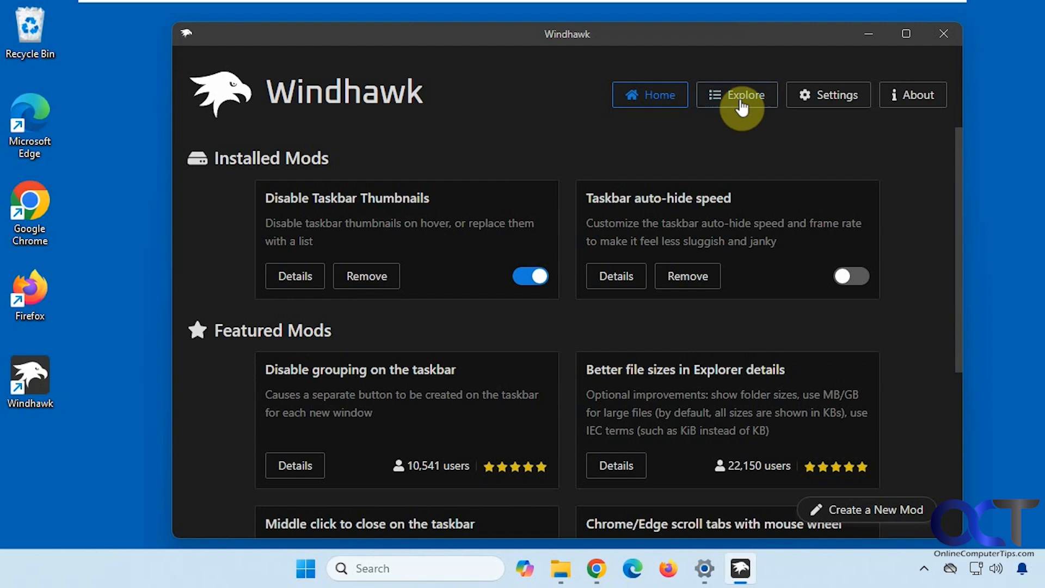
# - Browse the Explore catalogue, glance at Windows 11 Start Menu Styler, and return to the installed Disable Taskbar Thumbnails mod
pyautogui.click(737, 94)
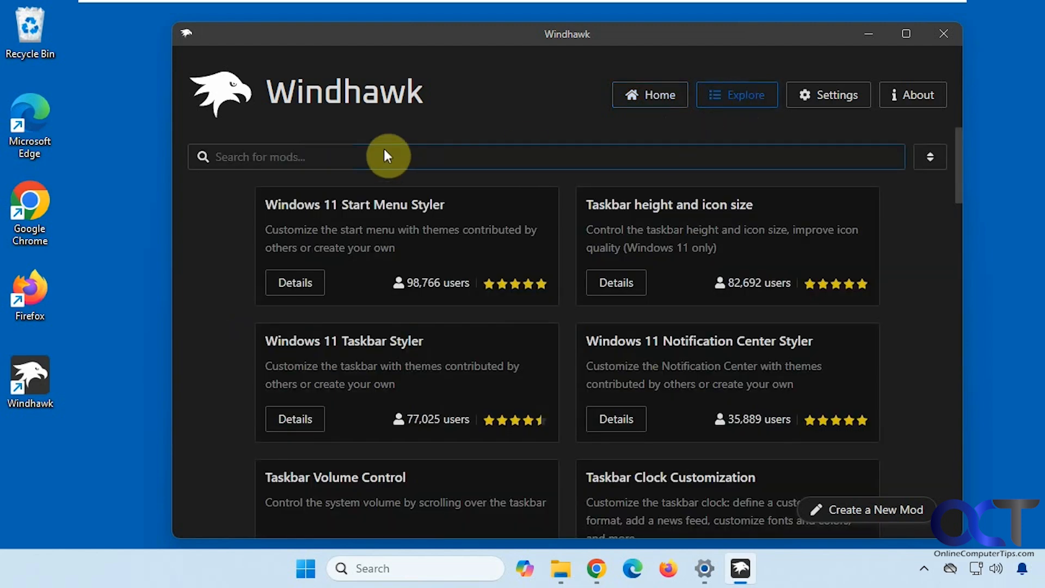
pyautogui.click(649, 94)
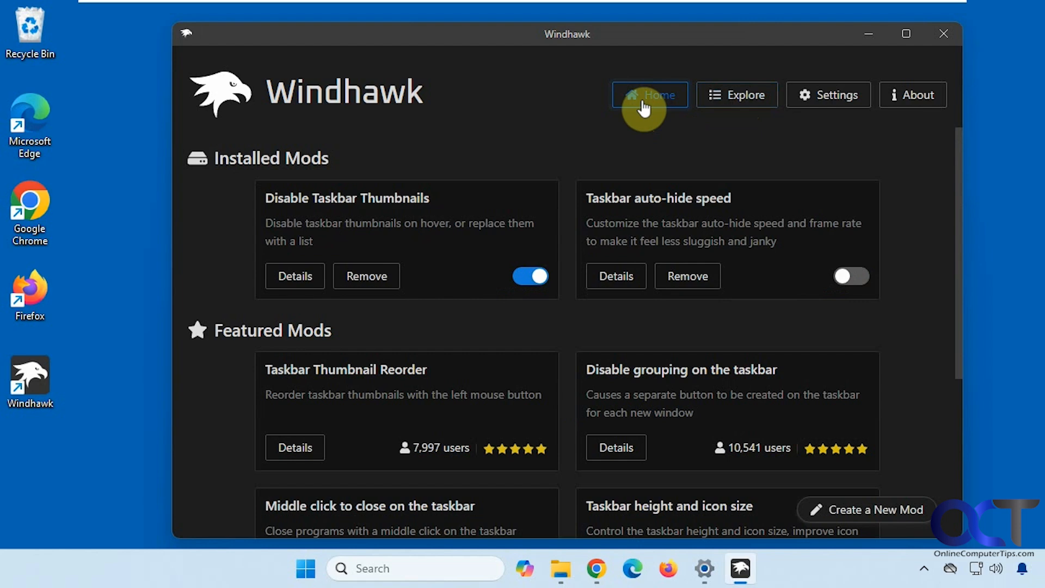
pyautogui.moveTo(453, 200)
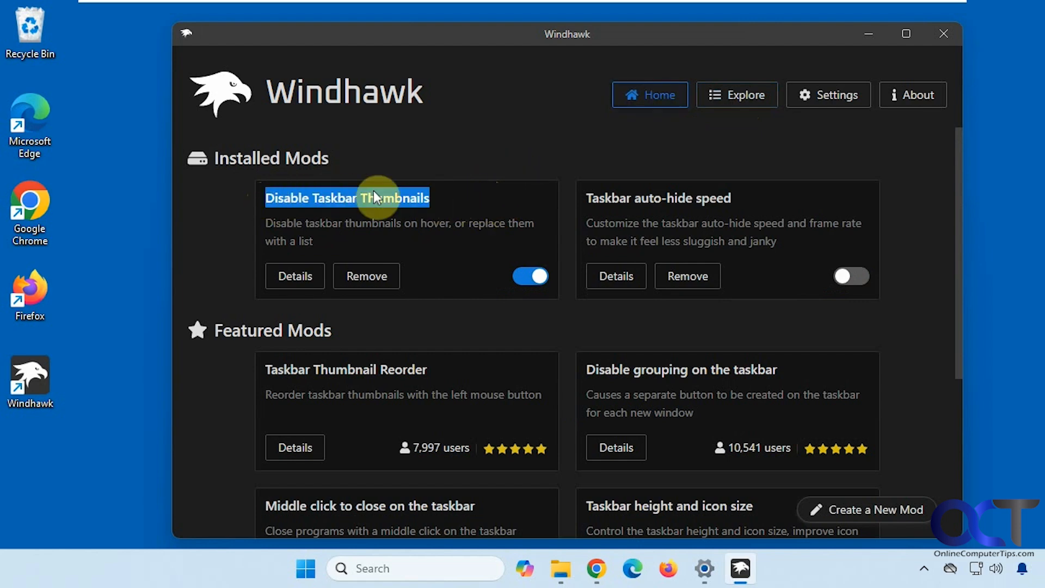
pyautogui.click(737, 95)
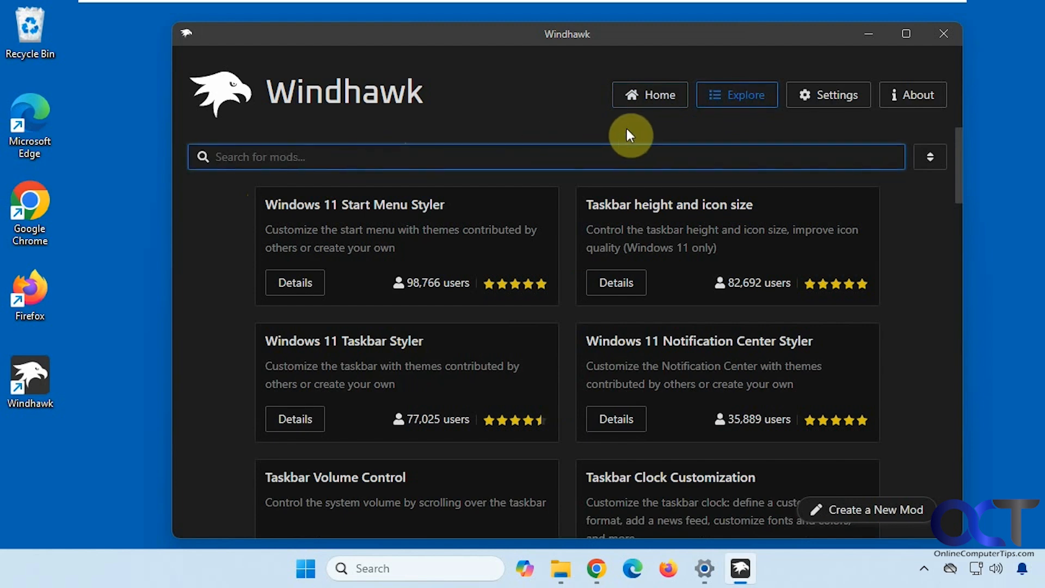
pyautogui.click(295, 283)
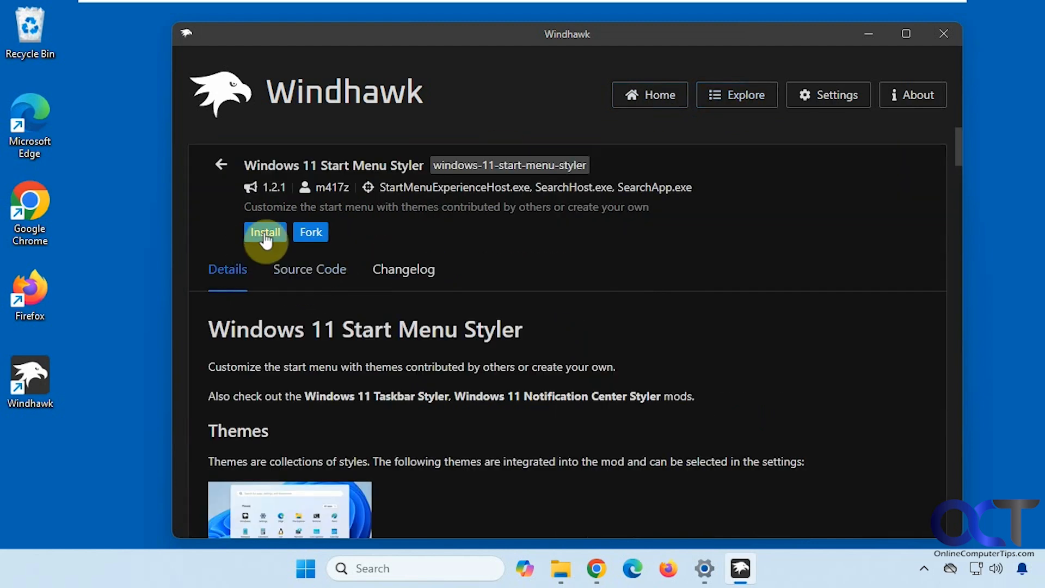
pyautogui.click(650, 94)
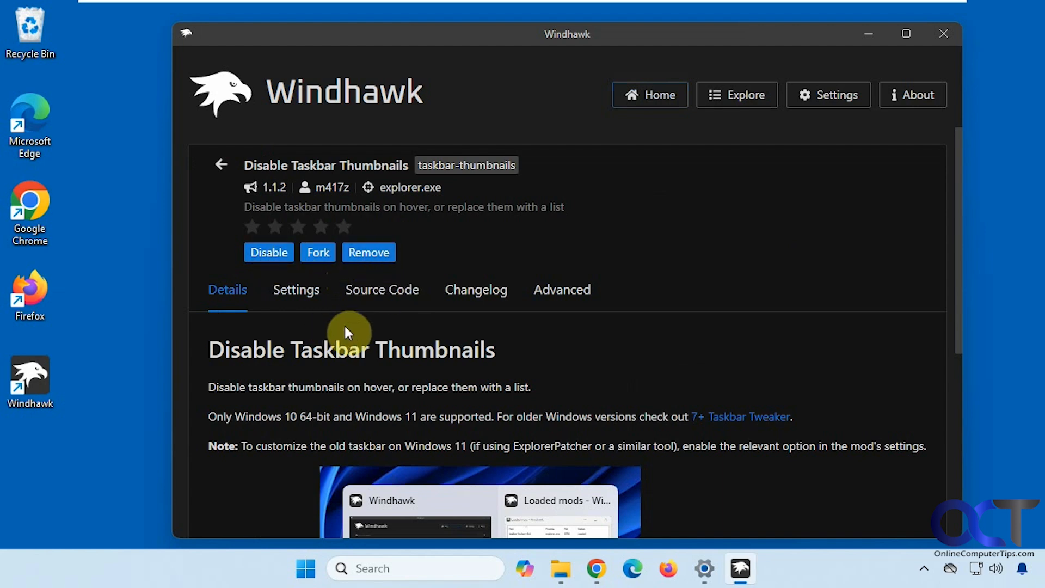
# - In the mod's Settings, set Preview on hover to Disabled, then back to Thumbnails
pyautogui.scroll(-3)
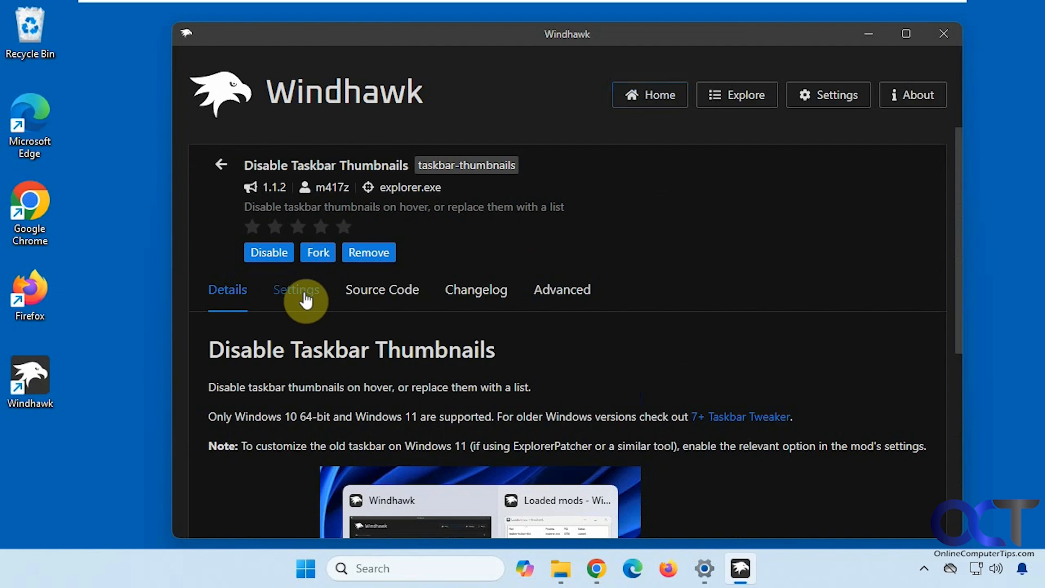
pyautogui.click(296, 289)
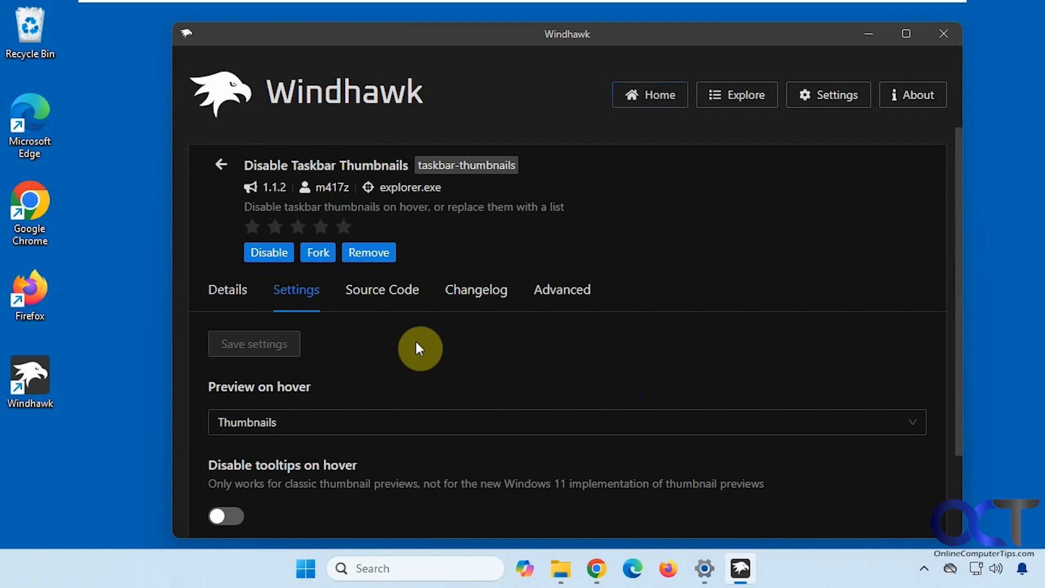
pyautogui.moveTo(393, 410)
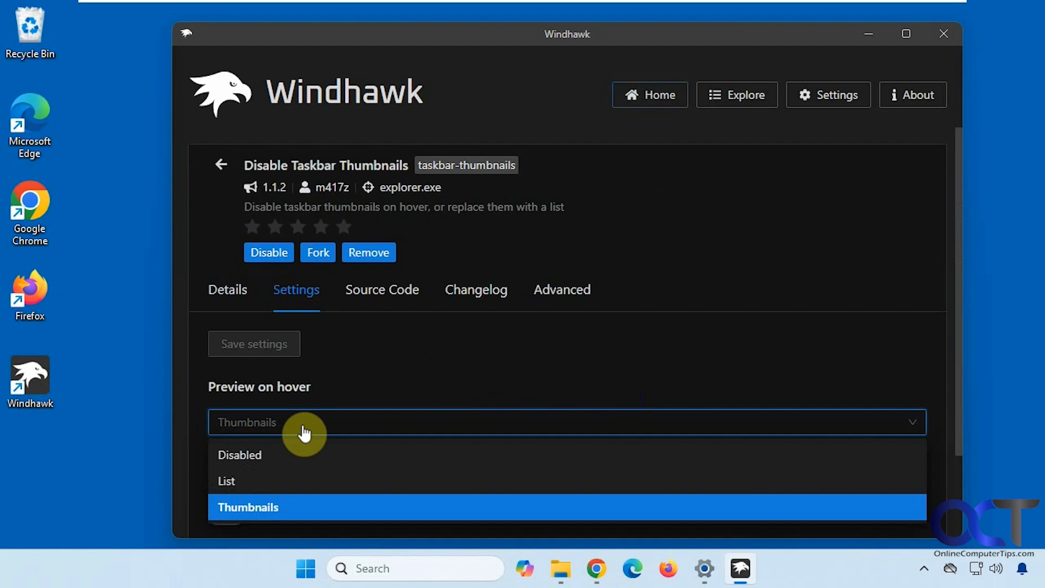
pyautogui.click(226, 481)
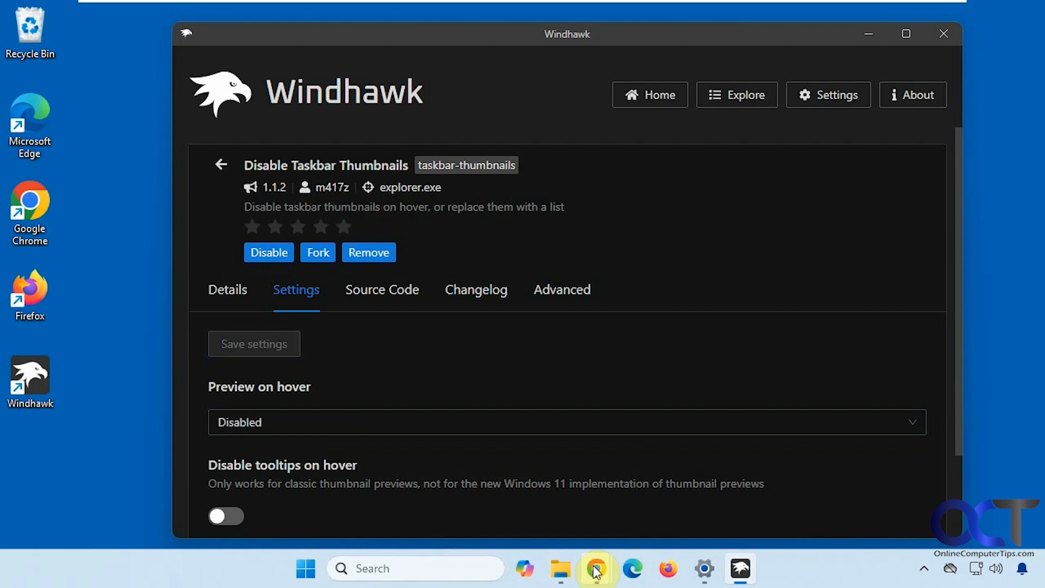
pyautogui.click(566, 423)
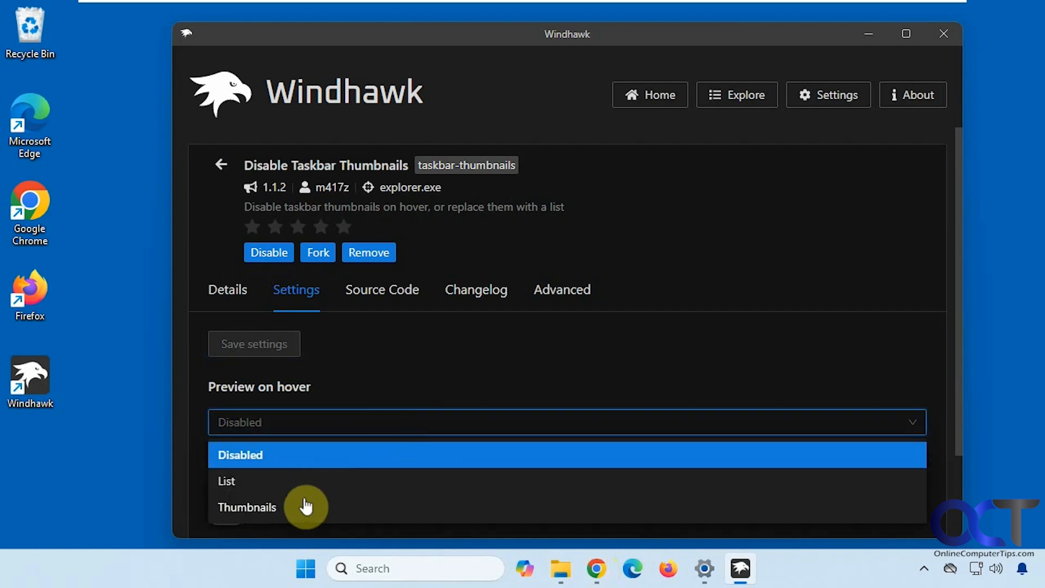
pyautogui.click(247, 506)
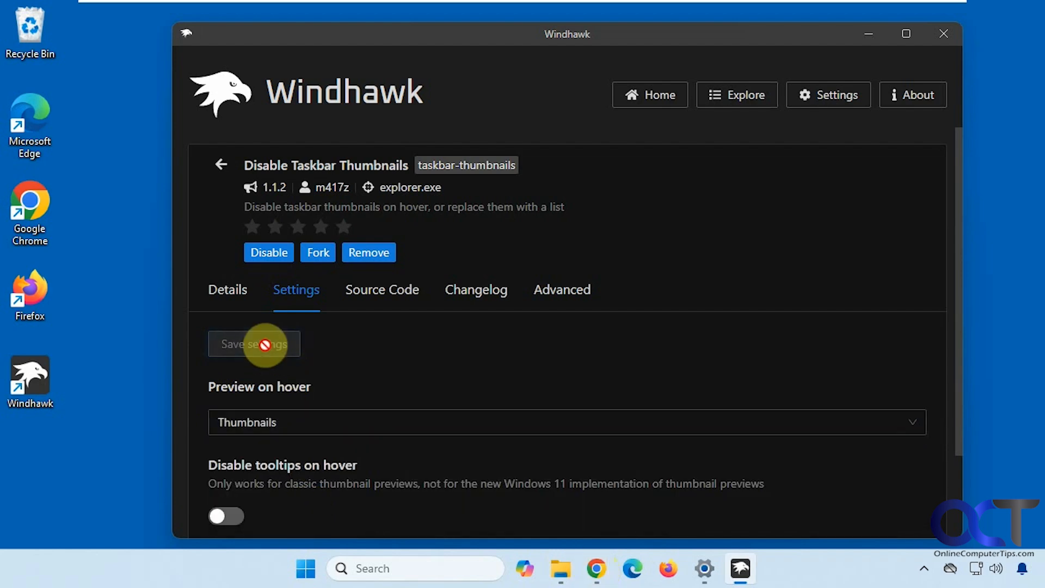
pyautogui.moveTo(594, 568)
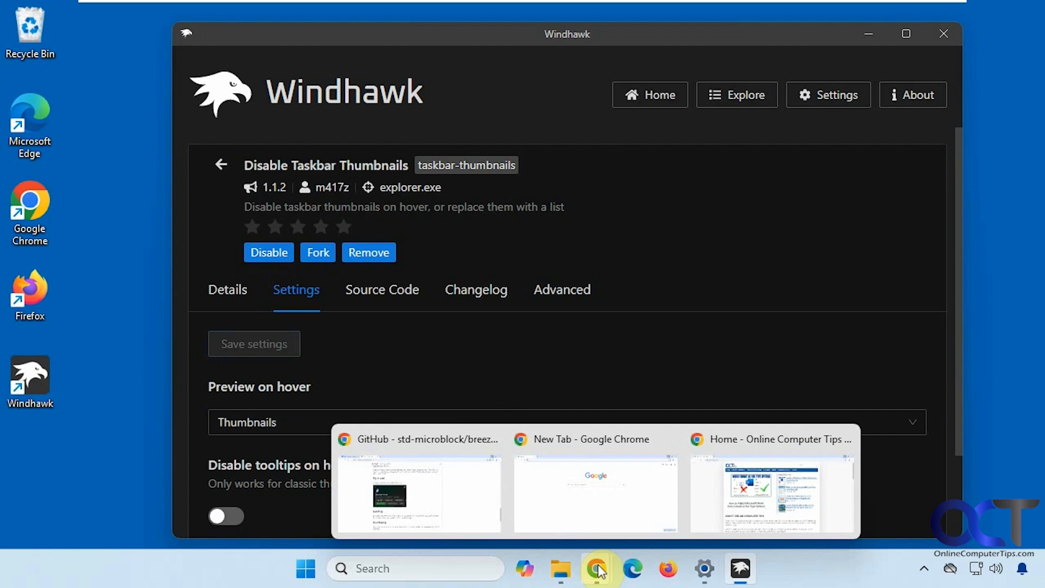
pyautogui.moveTo(435, 503)
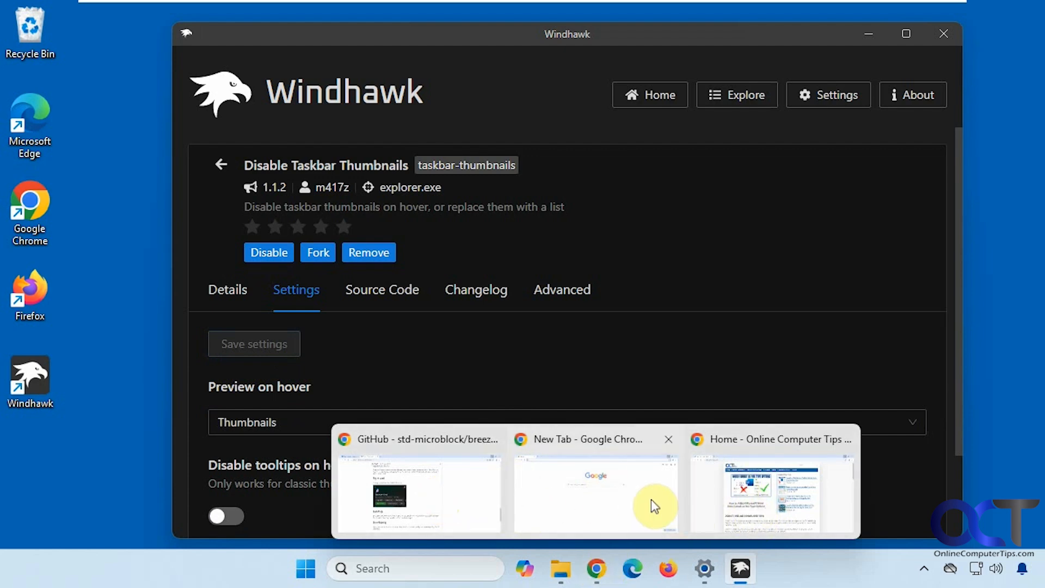
pyautogui.moveTo(592, 364)
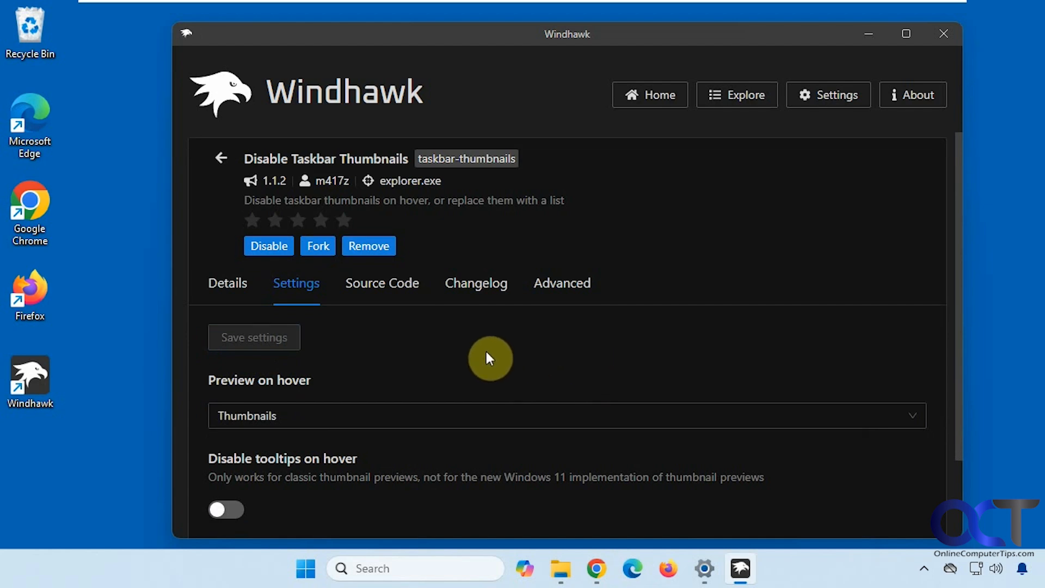
# - Scroll through the mod settings and head to the Explore catalogue
pyautogui.scroll(-3)
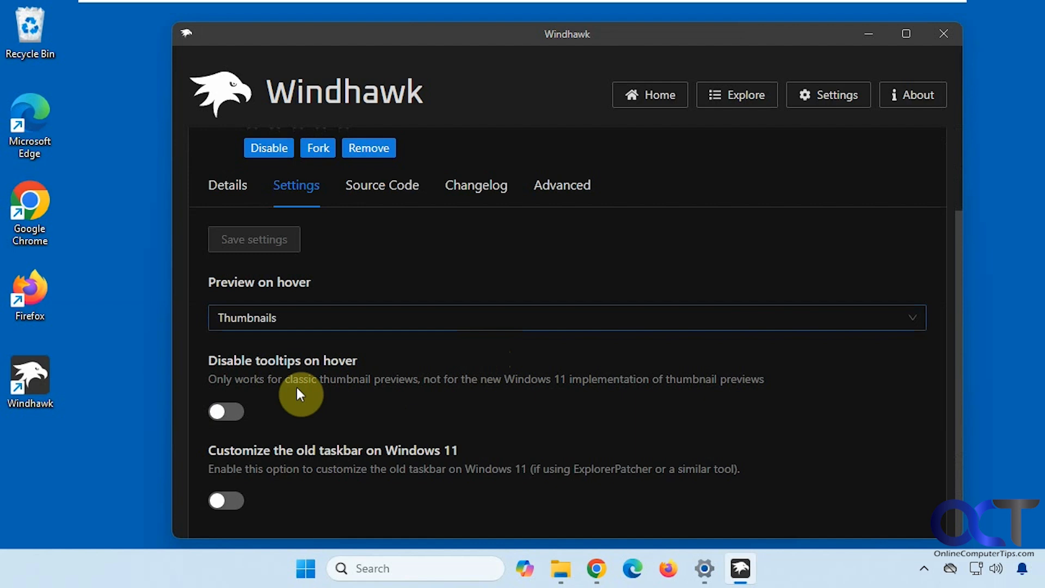
pyautogui.moveTo(239, 393)
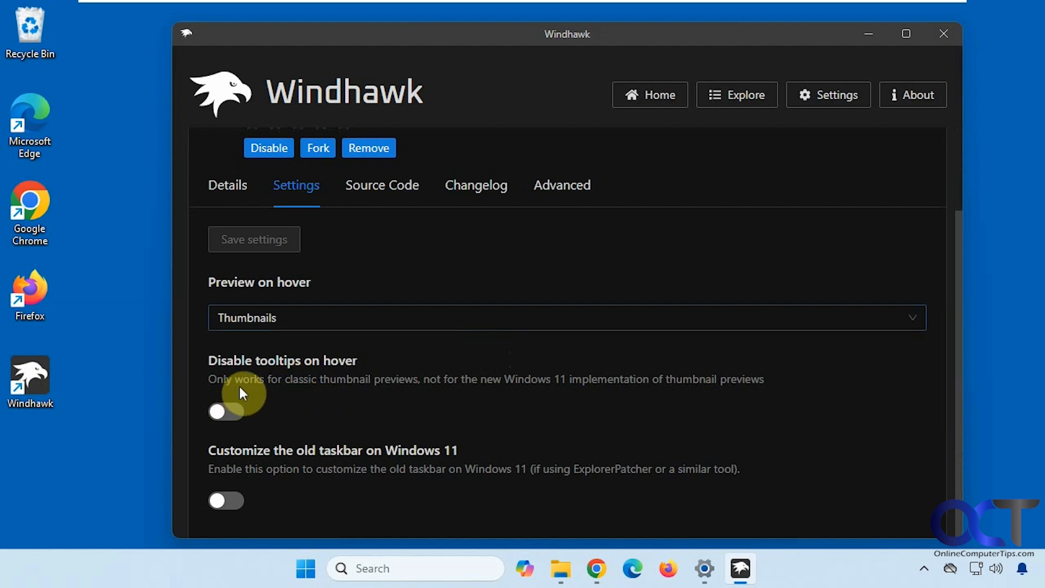
pyautogui.moveTo(354, 384)
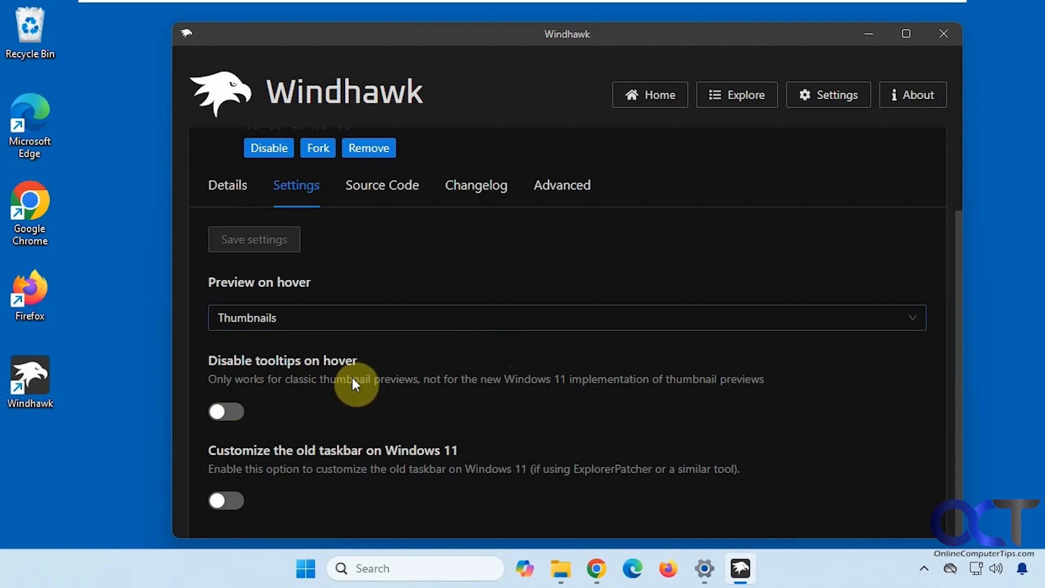
pyautogui.moveTo(318, 462)
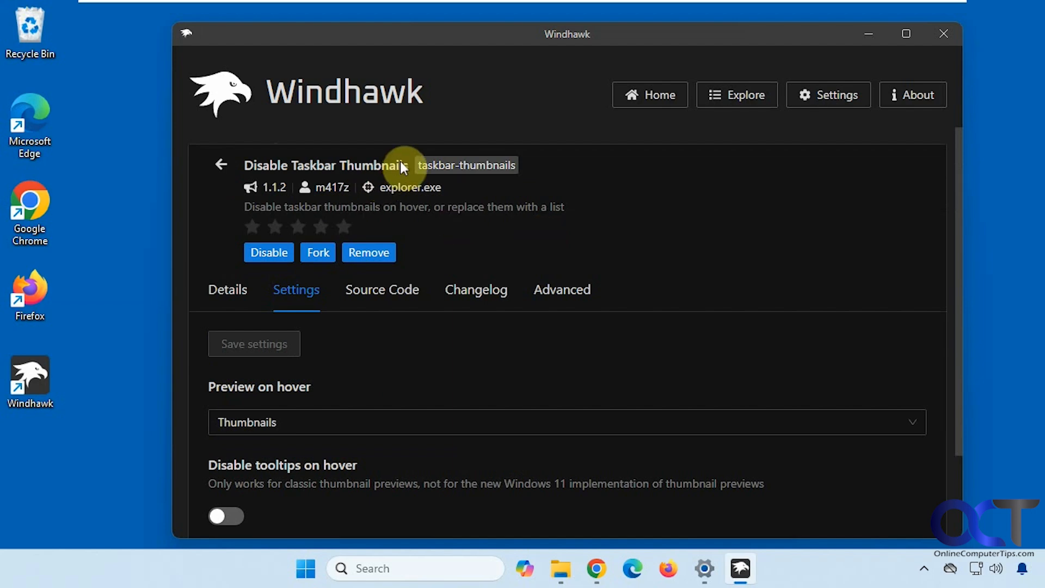
pyautogui.click(736, 95)
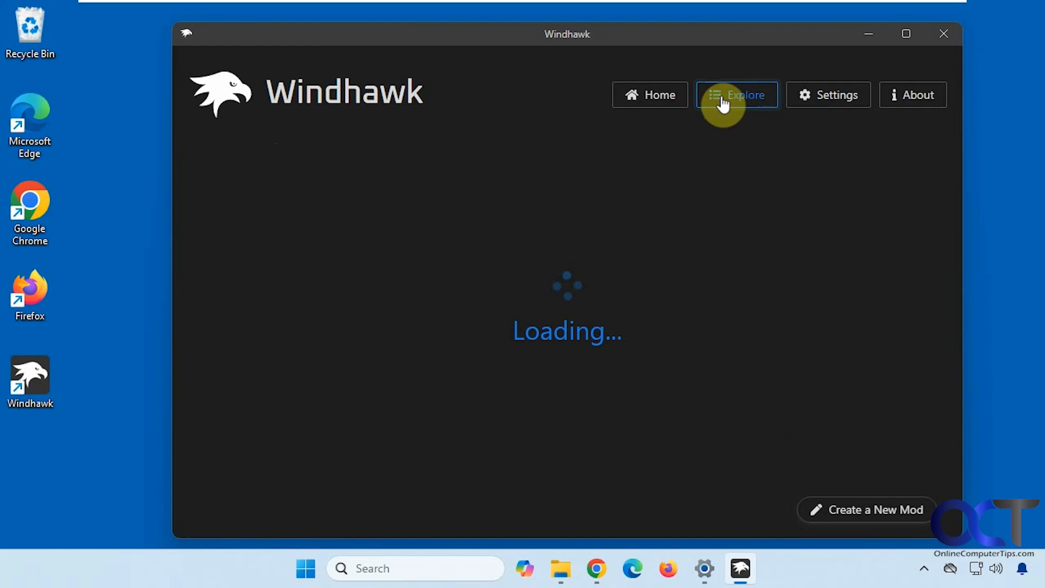
# - Focus the Search for mods box in the Explore catalogue
pyautogui.click(736, 95)
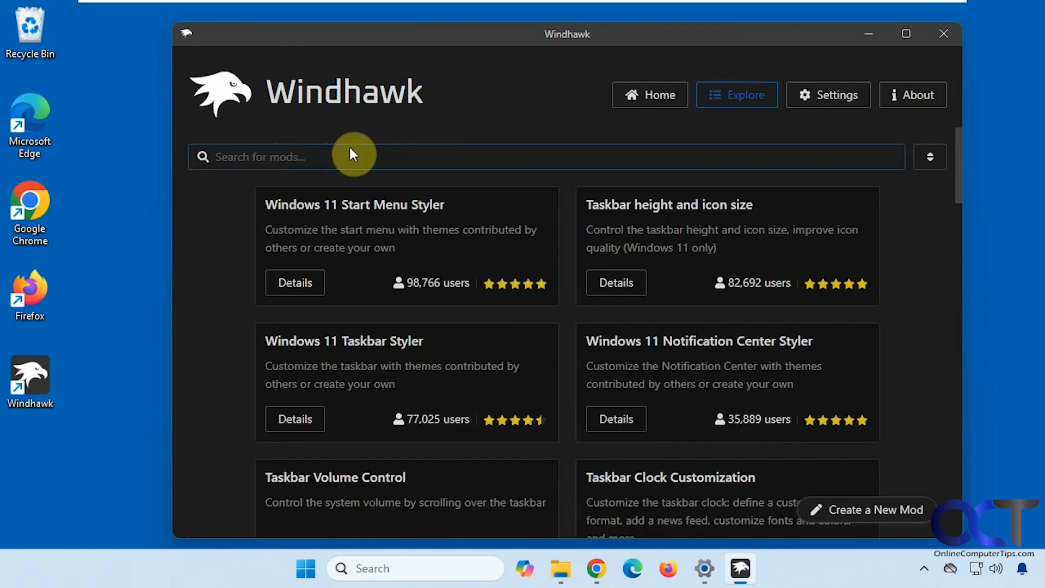
pyautogui.moveTo(361, 155)
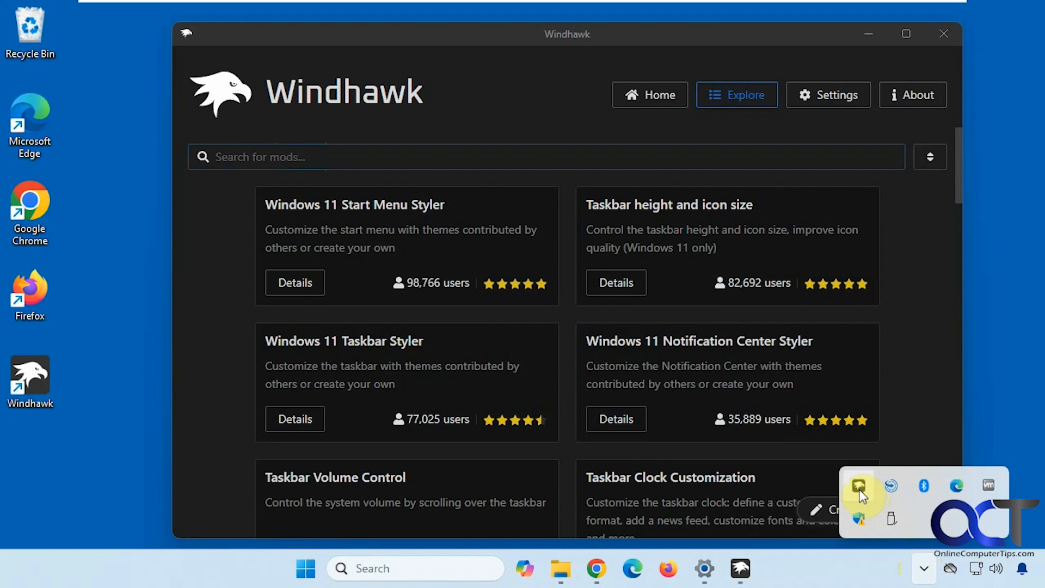
pyautogui.moveTo(830, 561)
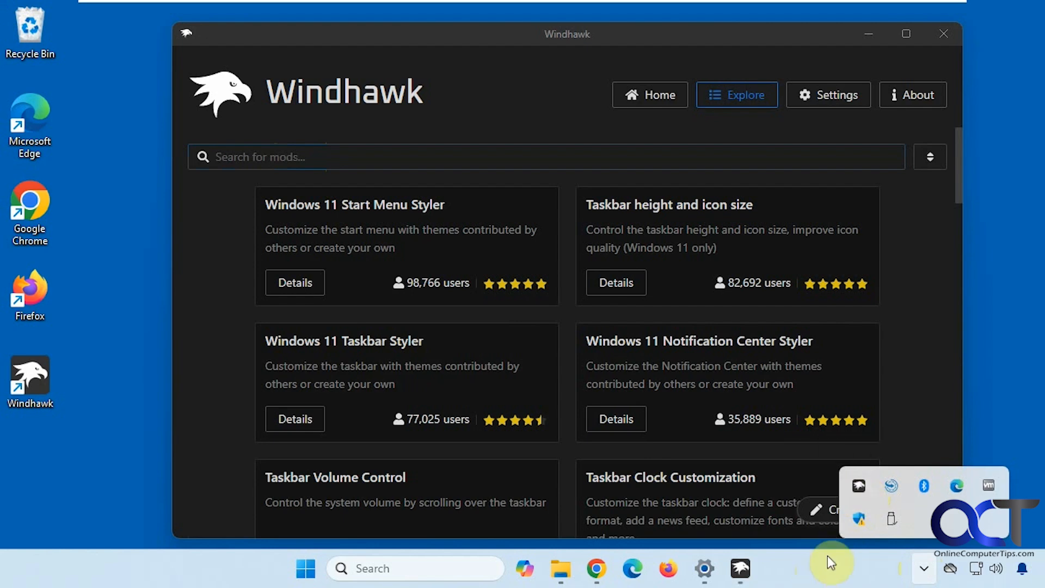
pyautogui.moveTo(857, 487)
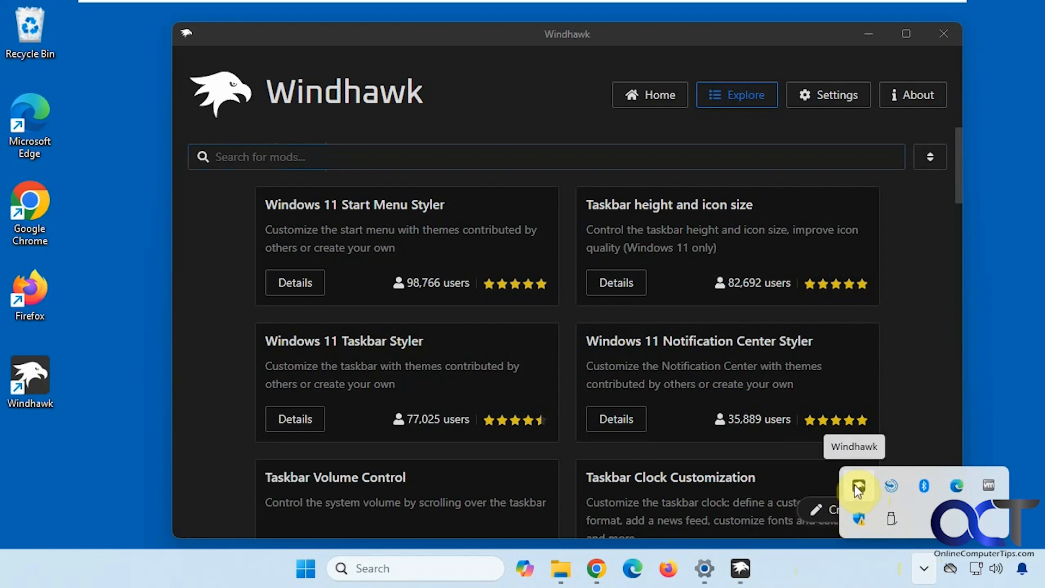